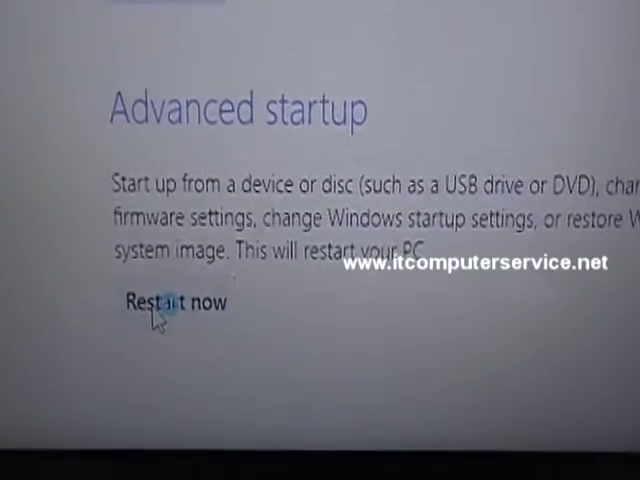
- Restart the PC into the Advanced startup options using Restart now
{"action": "left_click", "coordinate": [178, 304]}
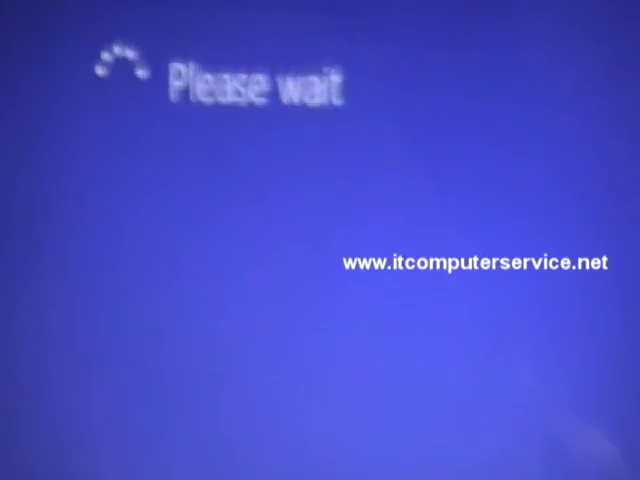